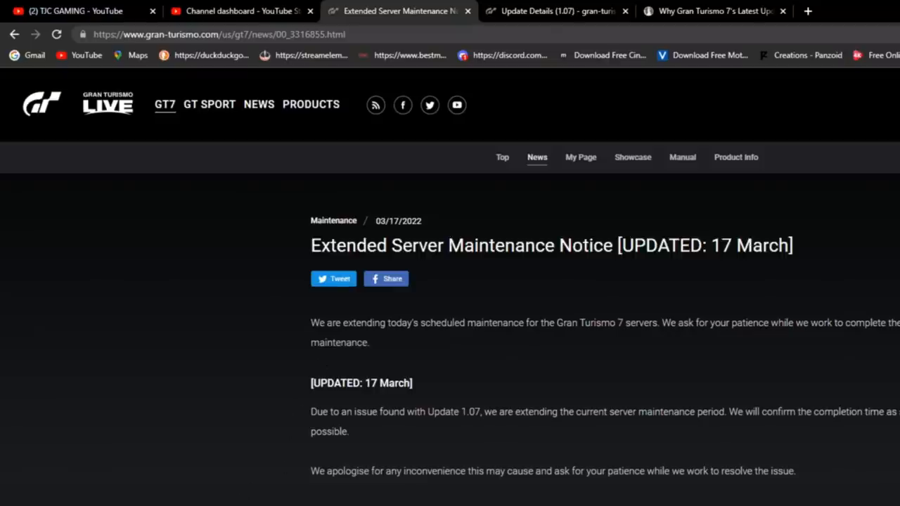
mouse_move(571, 11)
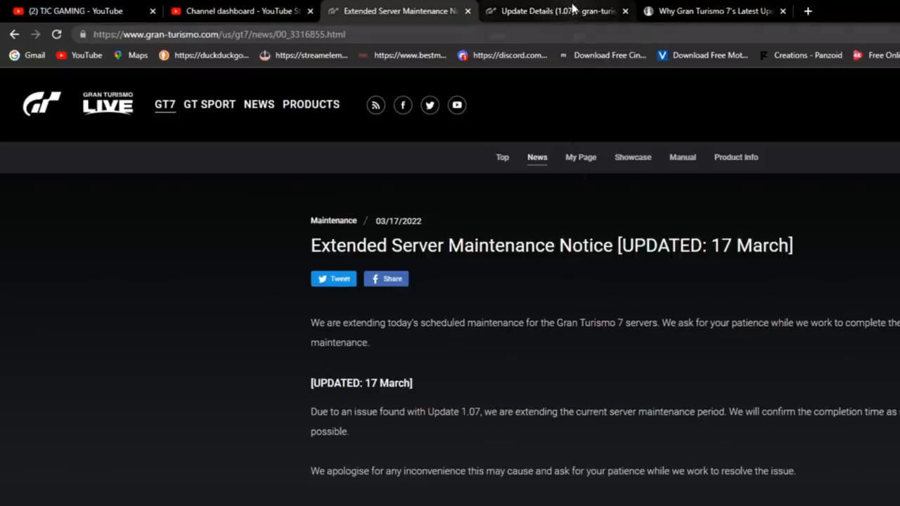
Switch to the Update Details (1.07) tab and scroll through its improvement list
click(557, 11)
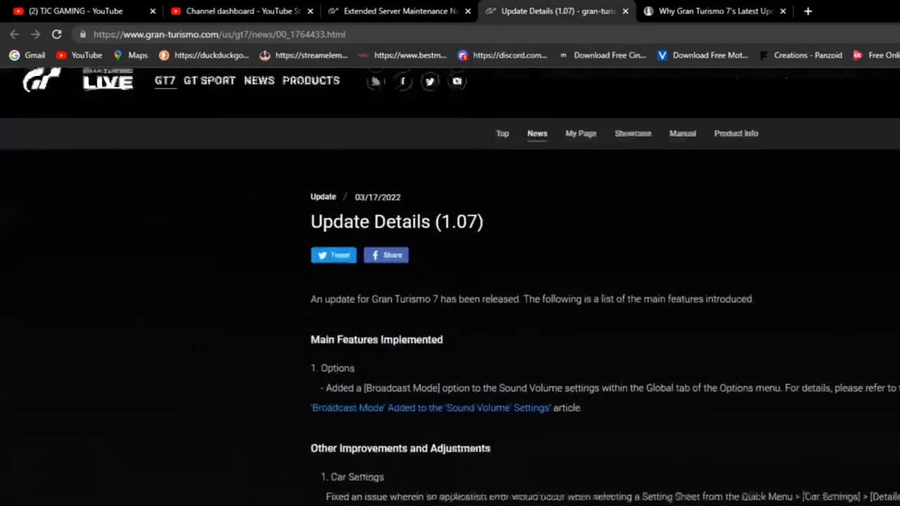
scroll(down, 3)
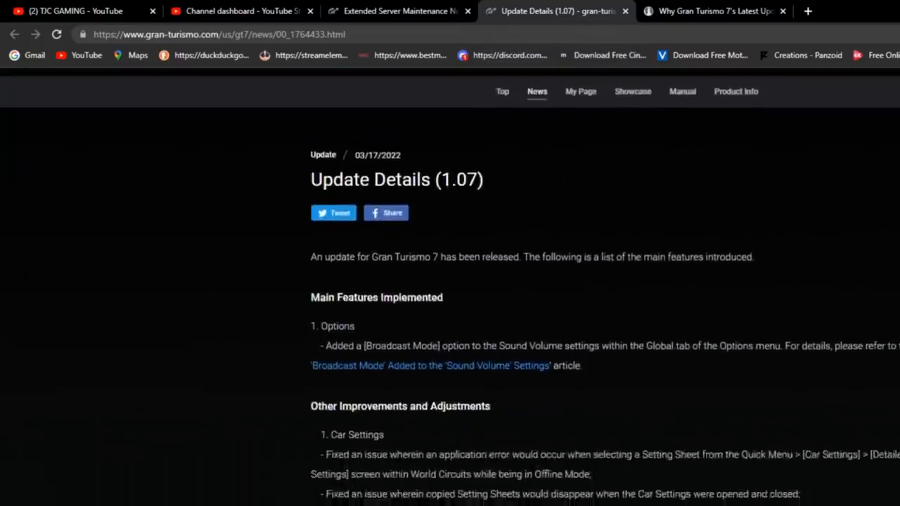
scroll(down, 3)
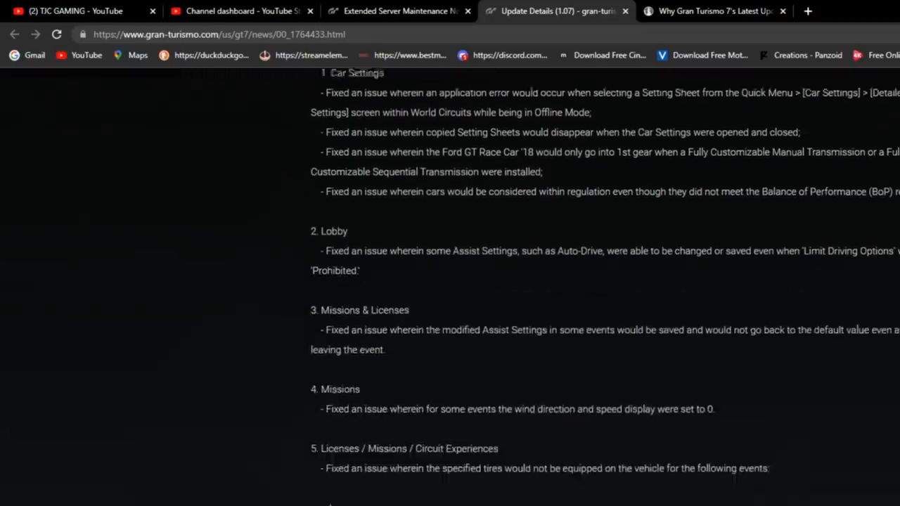
scroll(down, 3)
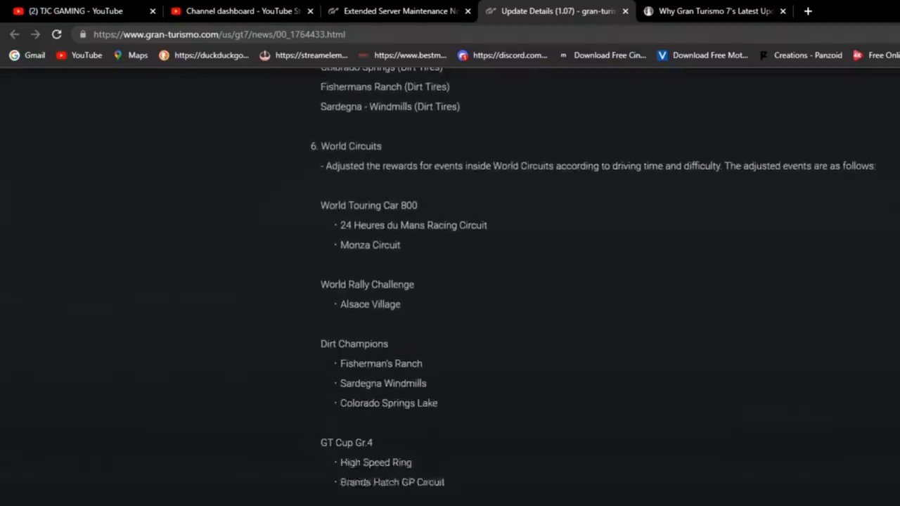
scroll(down, 3)
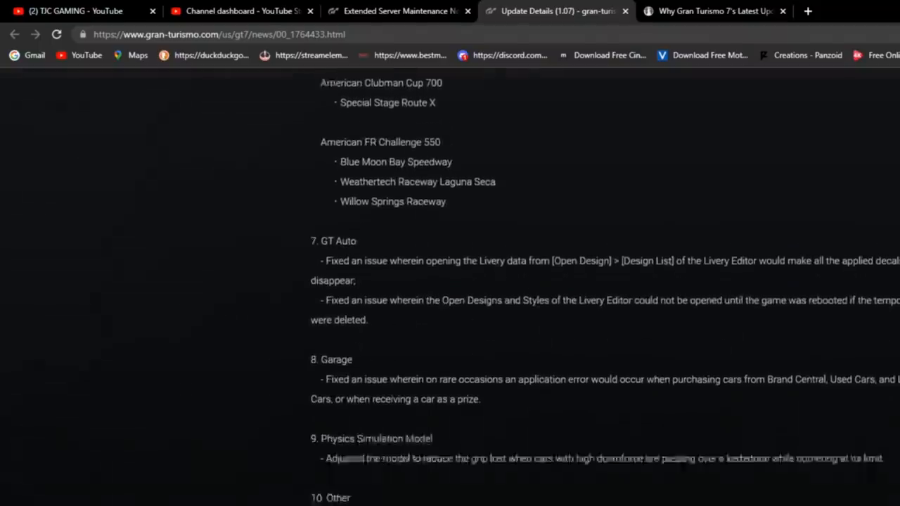
scroll(down, 3)
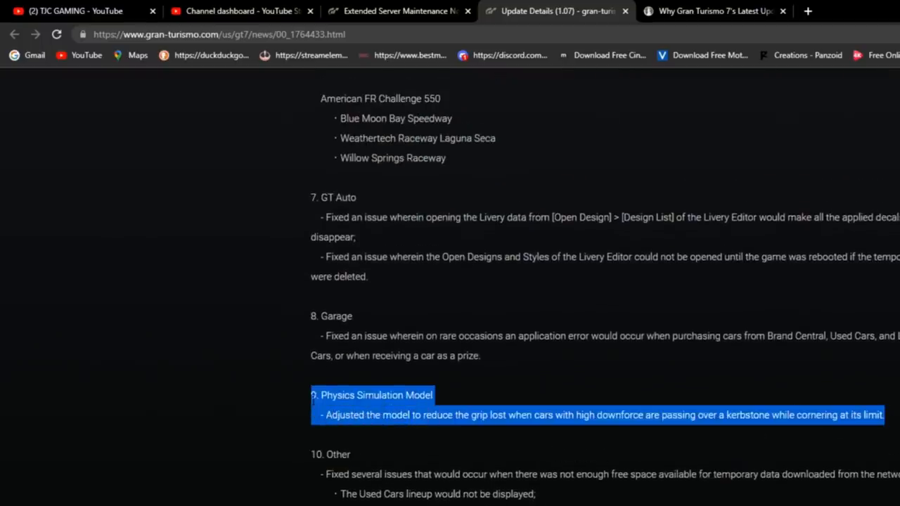
mouse_move(282, 408)
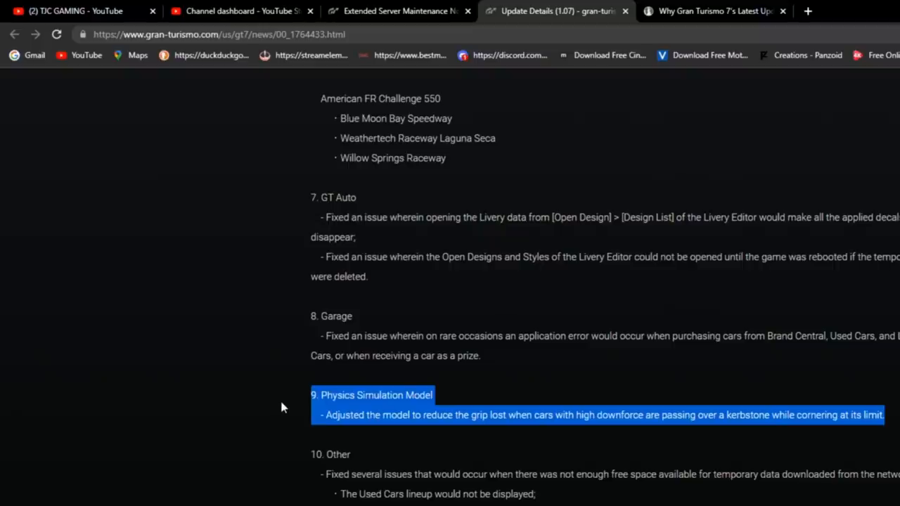
mouse_move(267, 405)
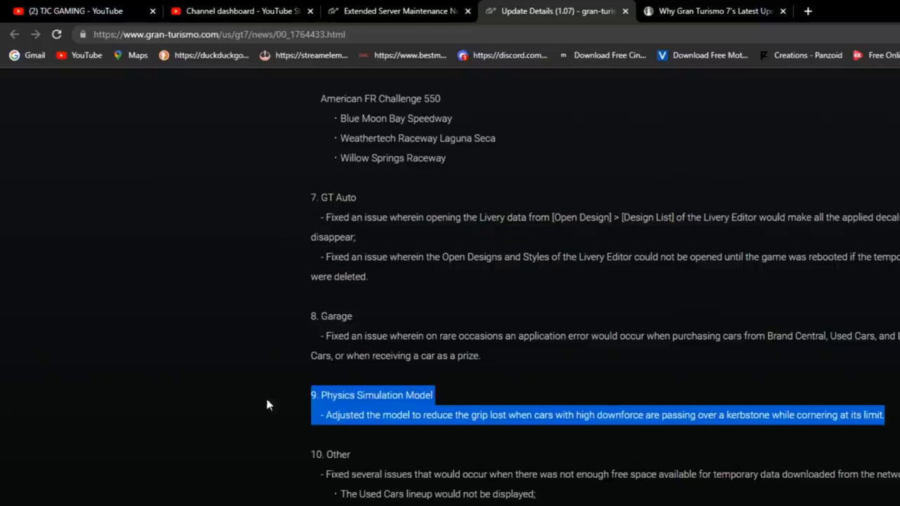
mouse_move(399, 384)
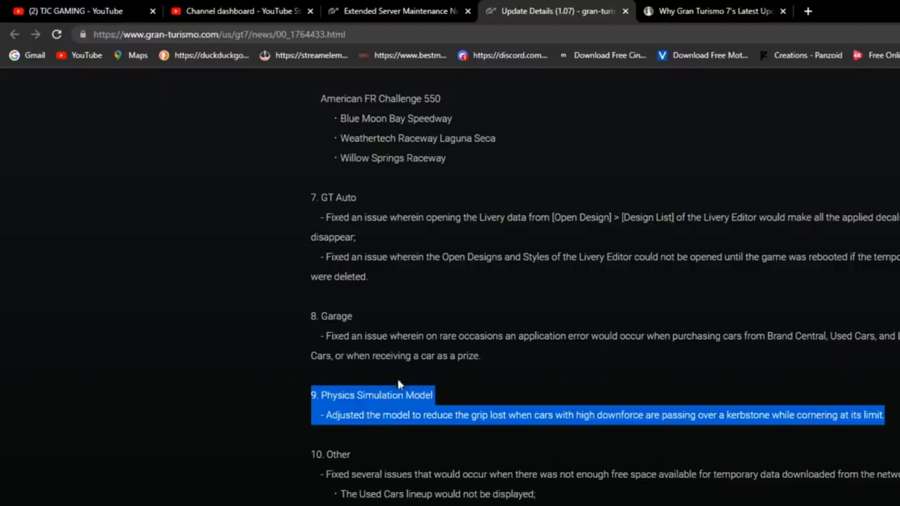
mouse_move(844, 460)
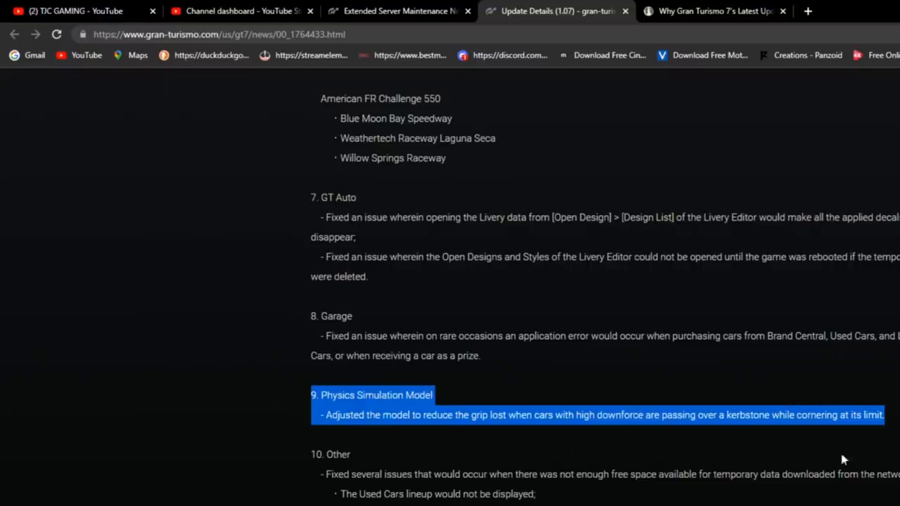
mouse_move(719, 275)
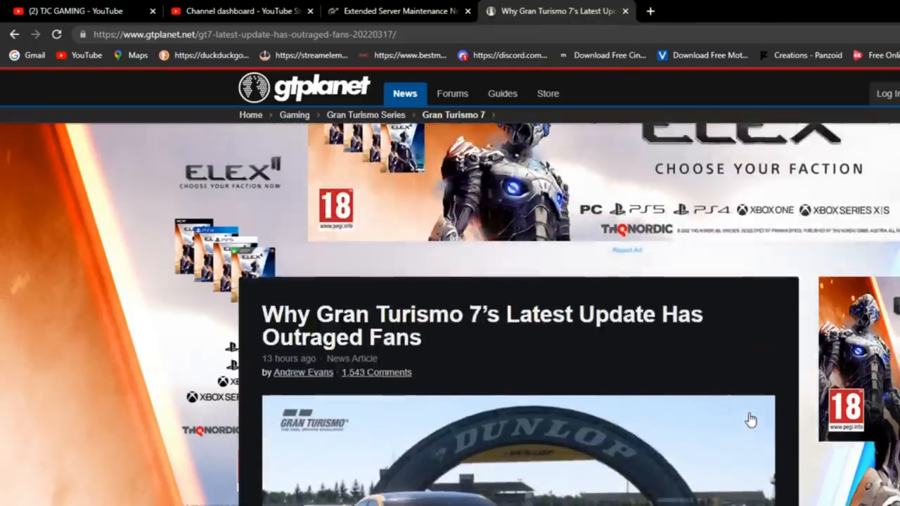
Scroll the GTPlanet article past its headline image to the article text
scroll(down, 3)
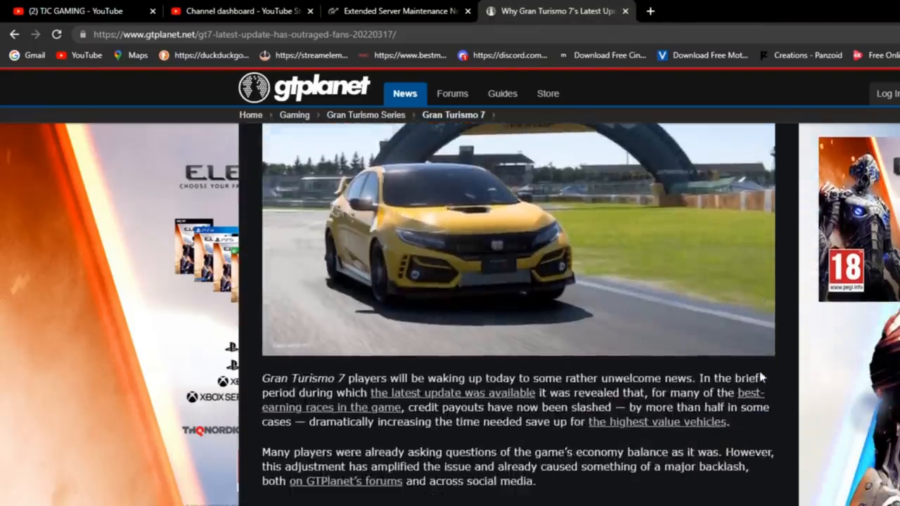
scroll(down, 3)
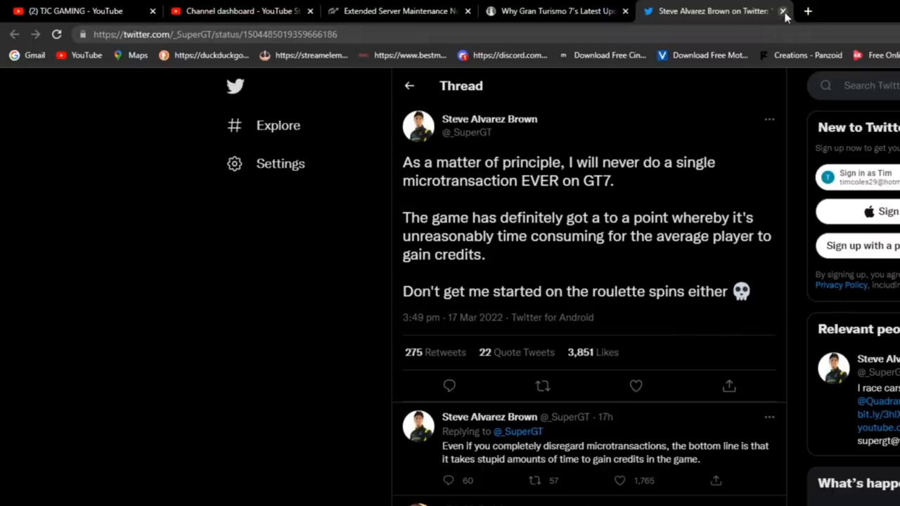
mouse_move(713, 10)
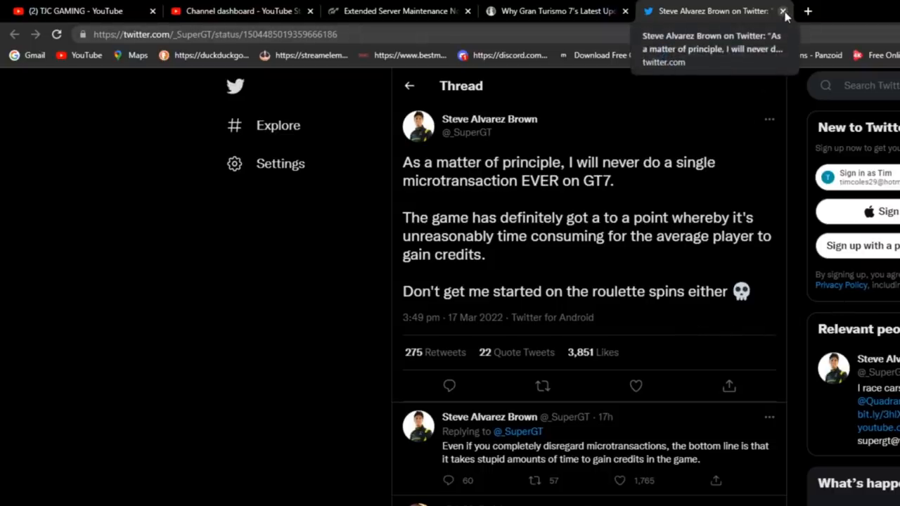
Scroll through the microtransactions tweet's replies, then close the Twitter tab
scroll(down, 3)
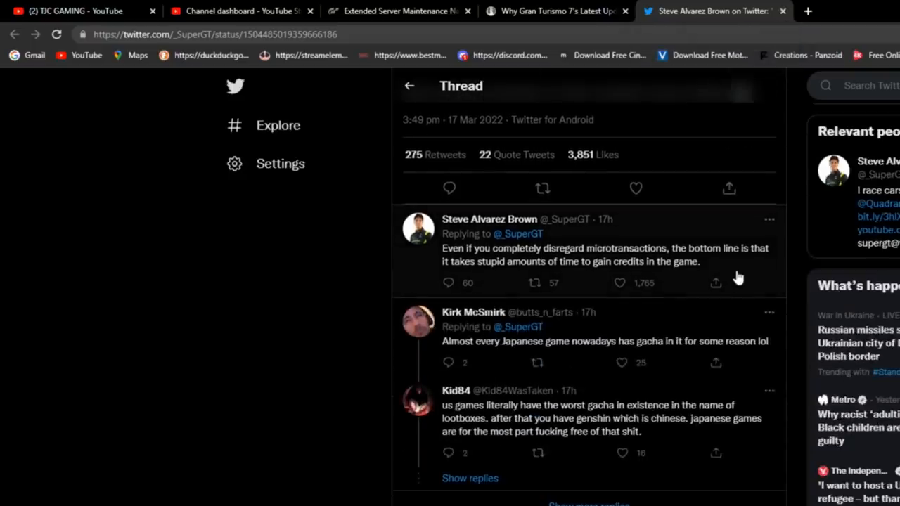
mouse_move(735, 280)
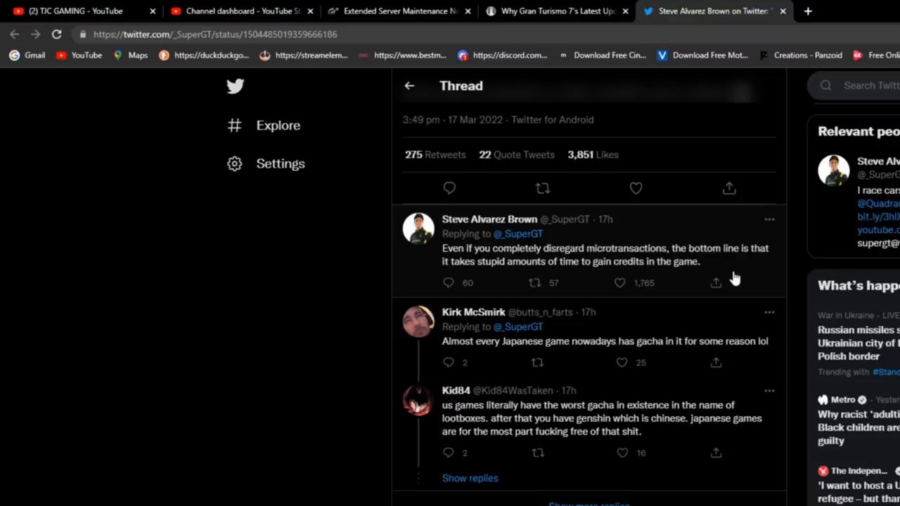
mouse_move(739, 301)
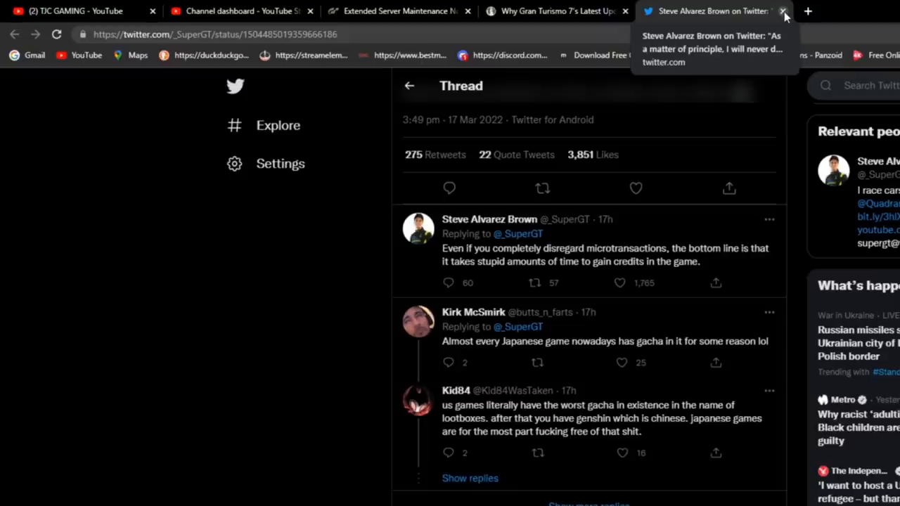
click(783, 11)
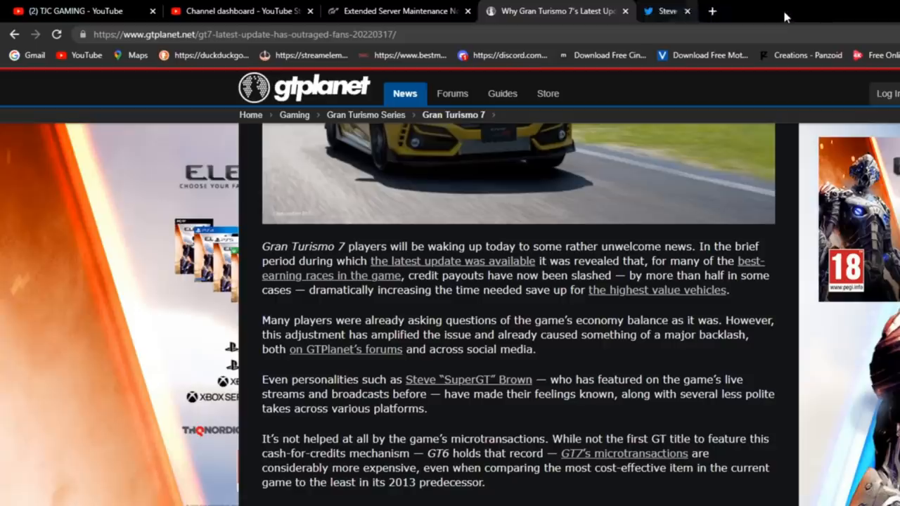
Scroll past the F50 image to the hours-per-game list for buying the priciest car
scroll(down, 3)
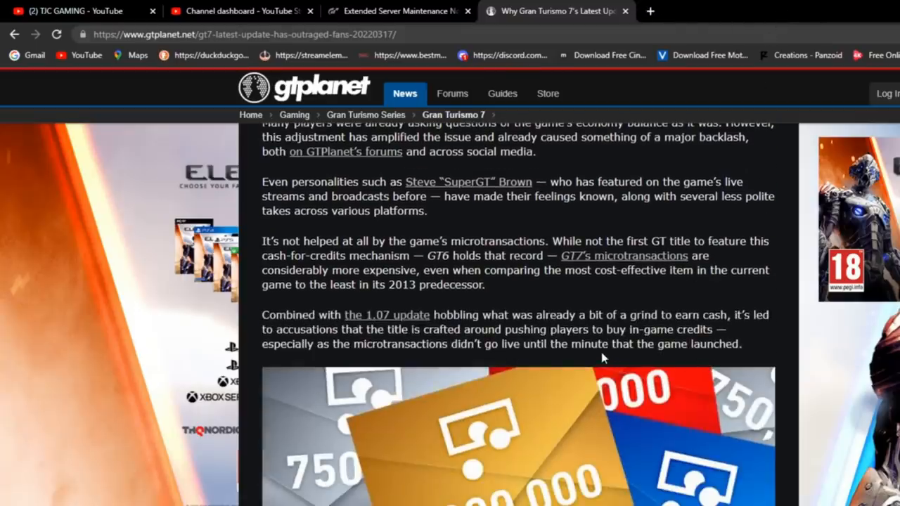
scroll(down, 3)
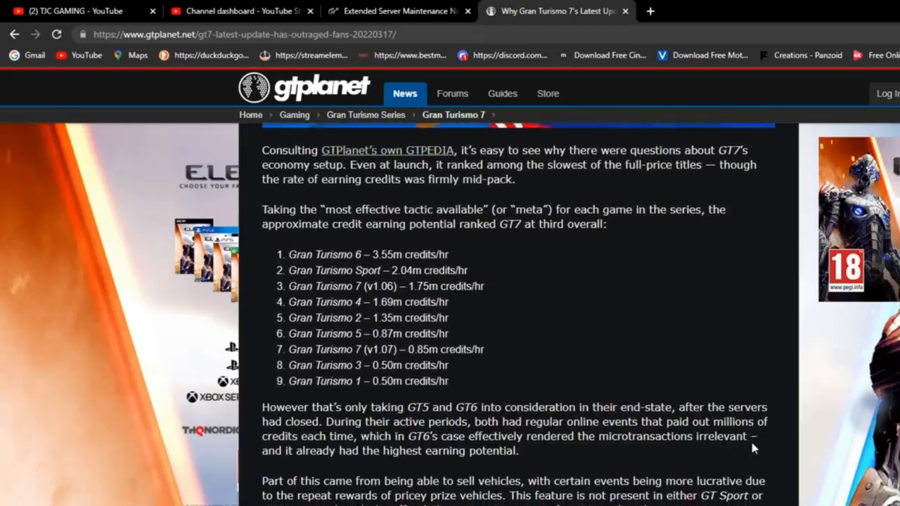
scroll(down, 3)
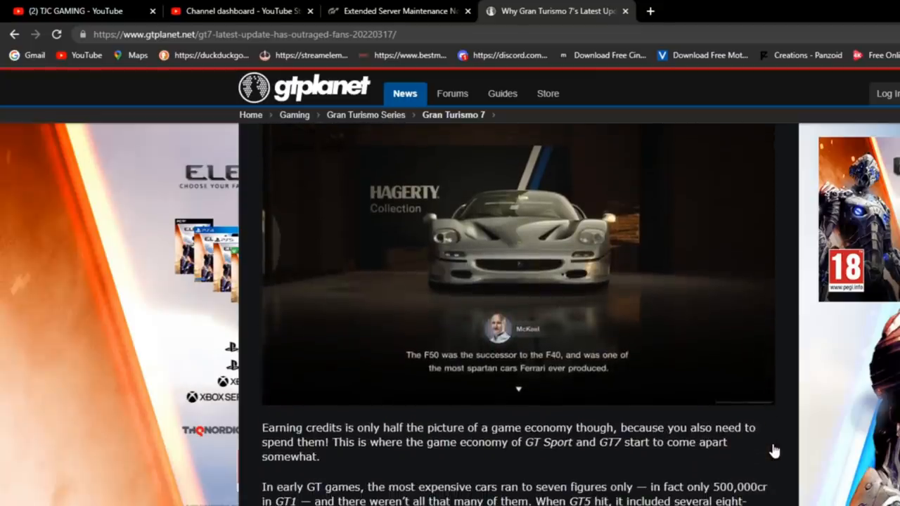
scroll(down, 3)
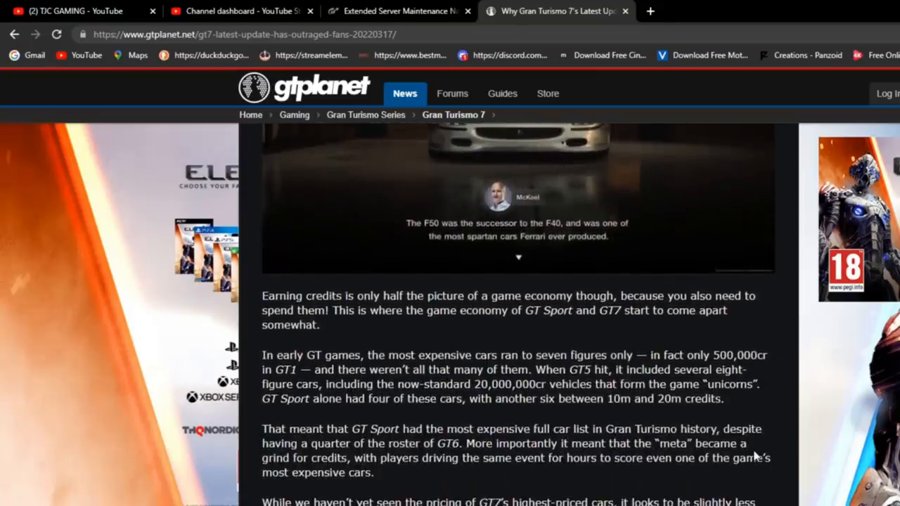
scroll(down, 3)
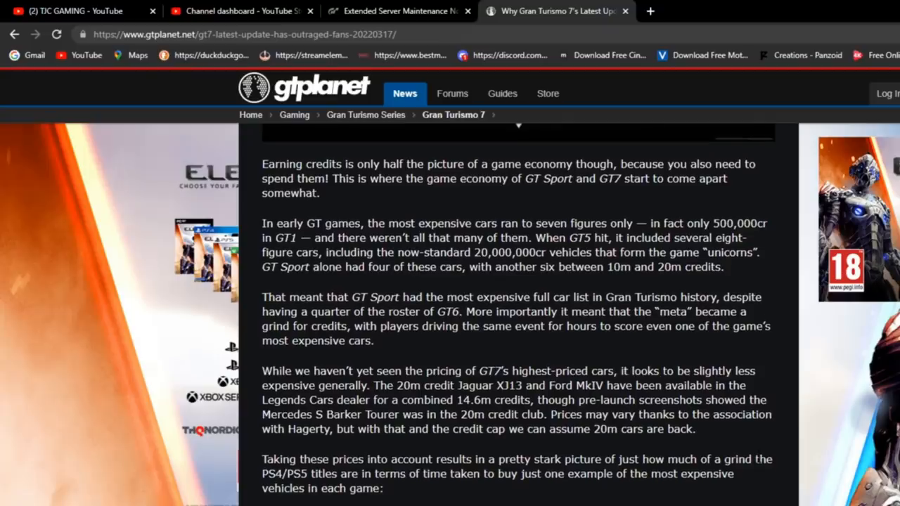
mouse_move(699, 492)
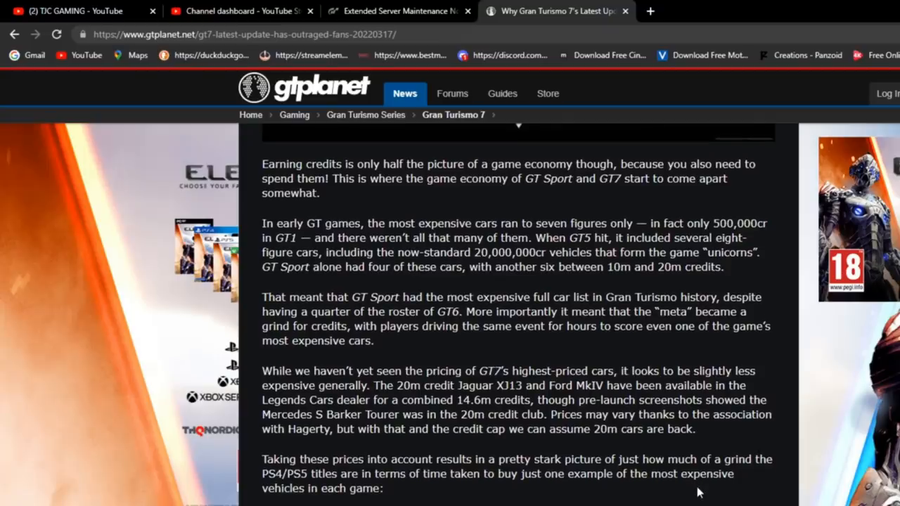
mouse_move(706, 490)
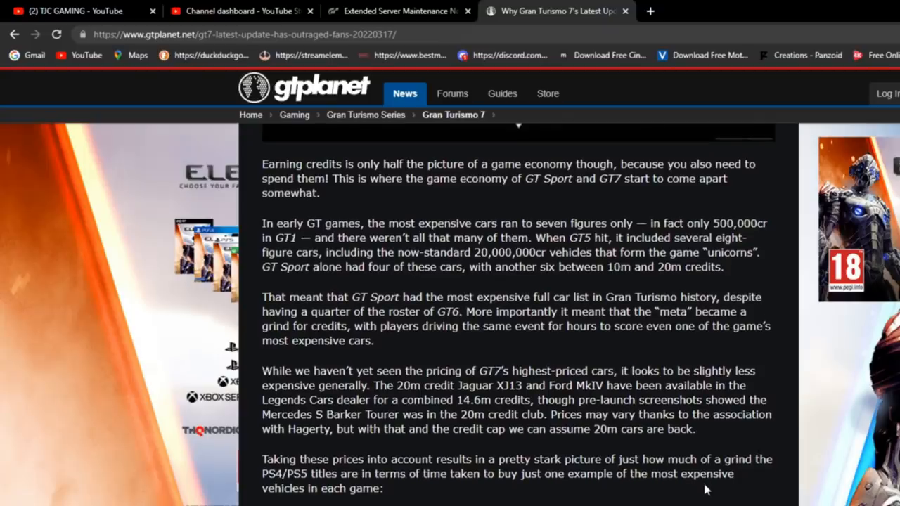
mouse_move(696, 491)
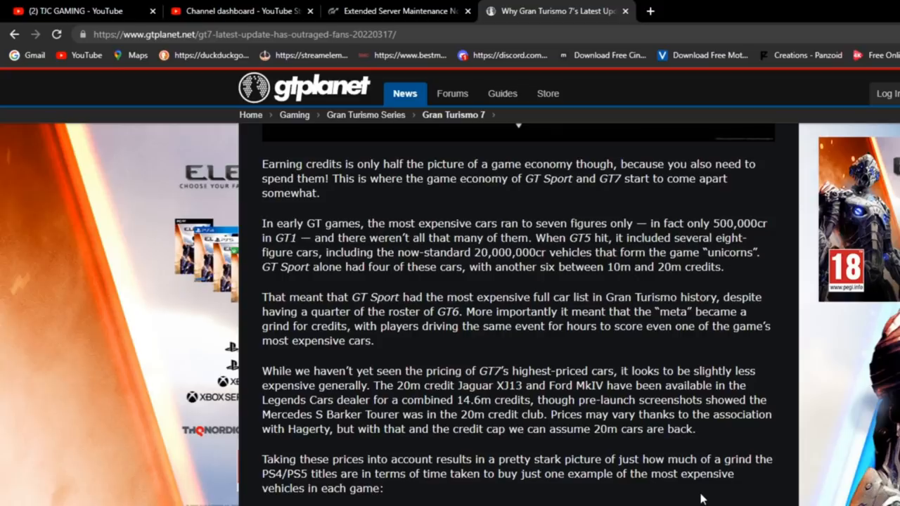
scroll(down, 3)
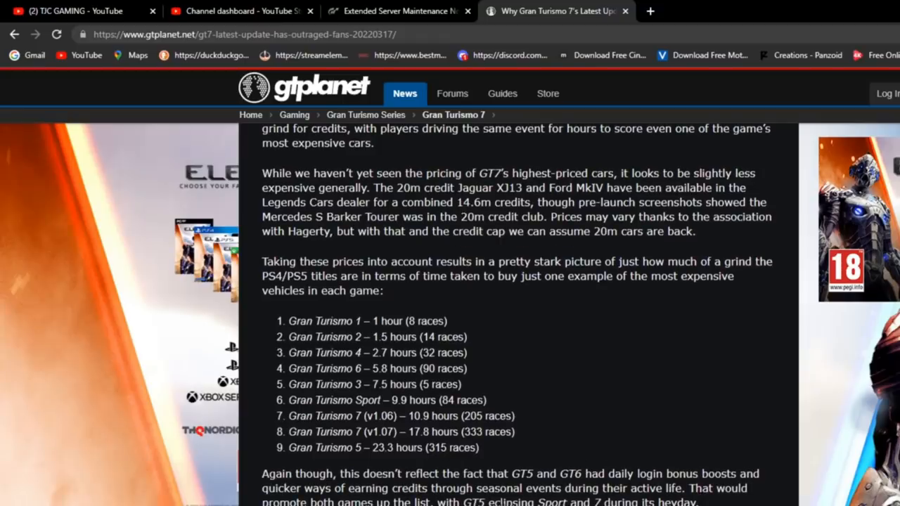
mouse_move(411, 300)
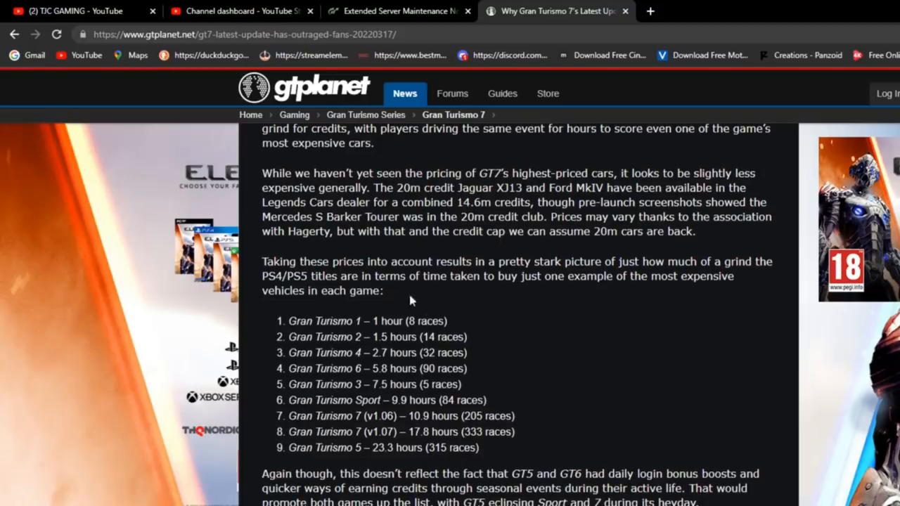
mouse_move(749, 492)
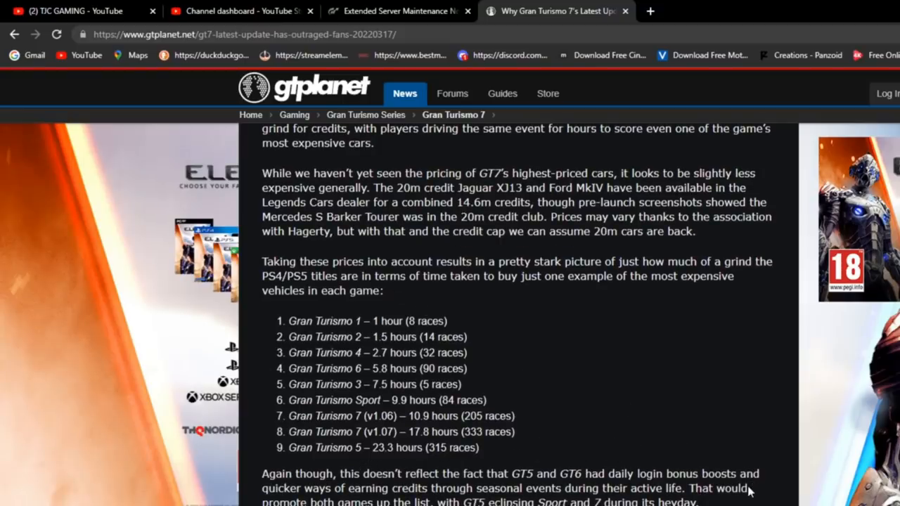
scroll(down, 3)
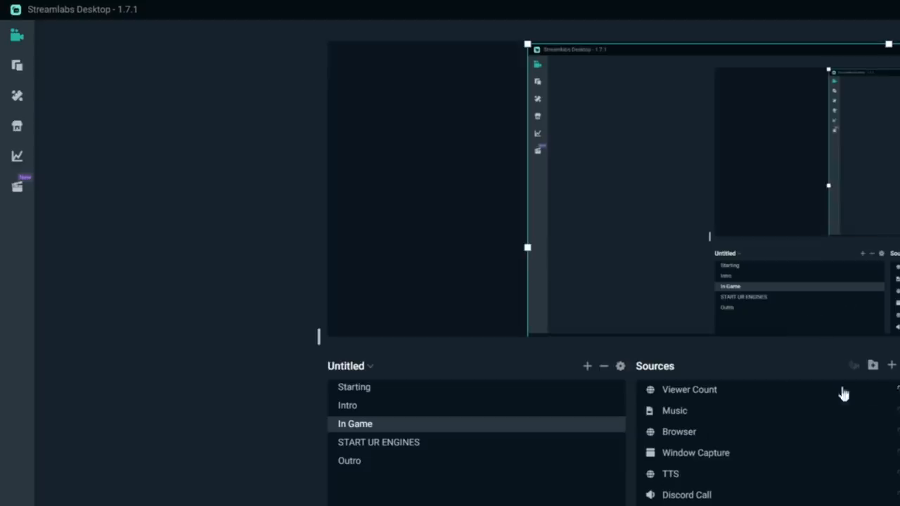
mouse_move(844, 394)
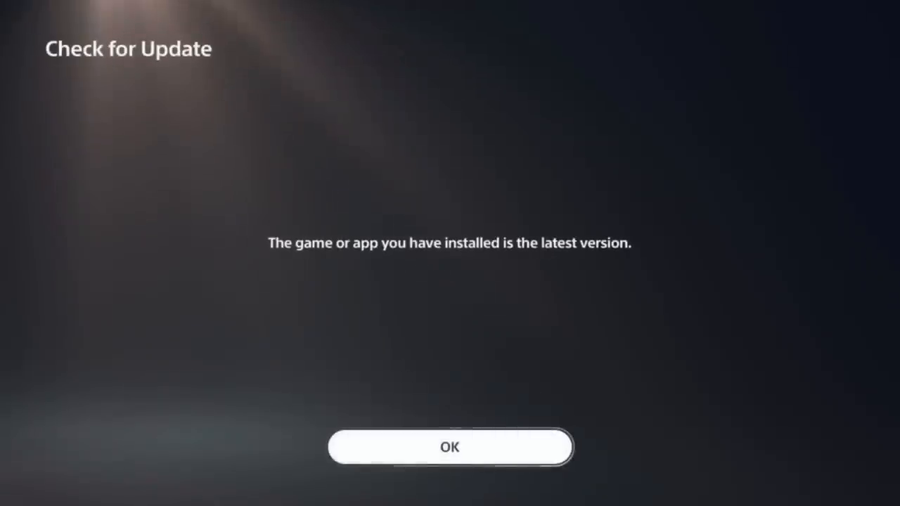
Dismiss the already-latest-version notice on the Check for Update screen
click(450, 448)
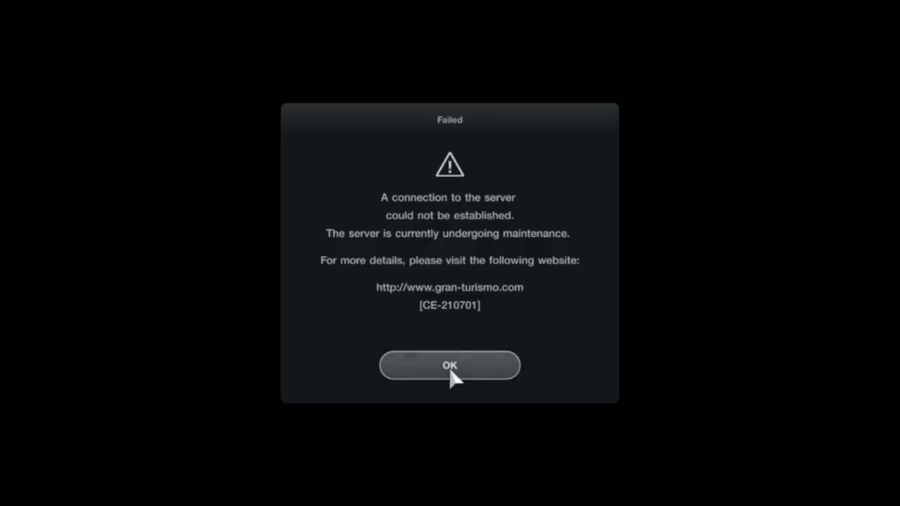
Dismiss the Gran Turismo 7 server maintenance Failed dialog
click(449, 365)
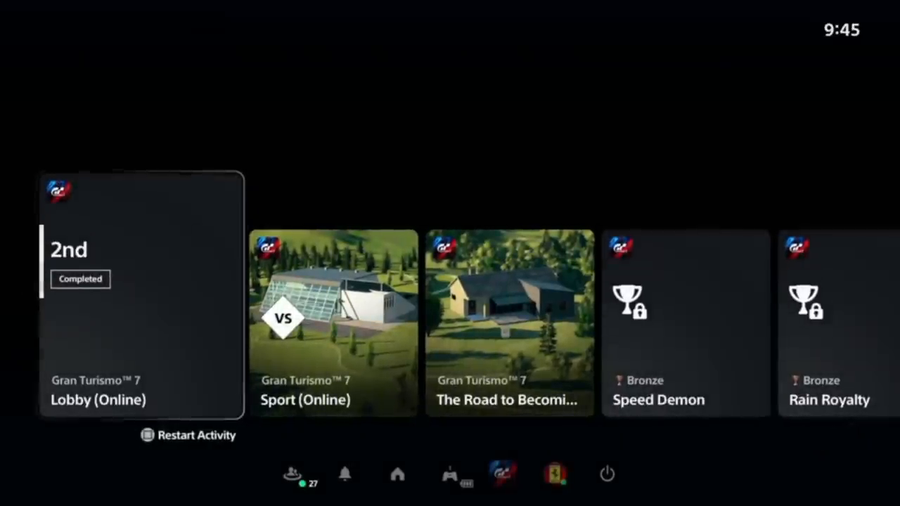
Open the Gran Turismo 7 hub, the 100,000 Credits store page, and its more-options menu
click(450, 474)
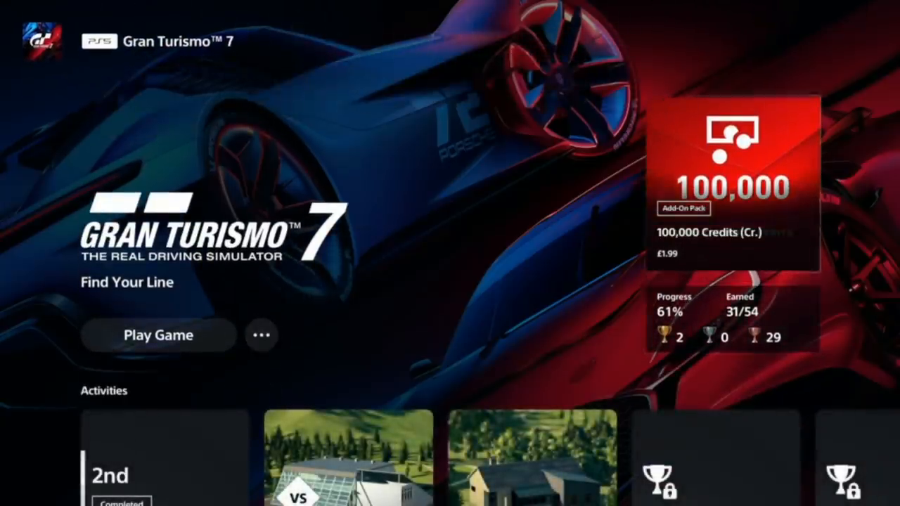
click(732, 165)
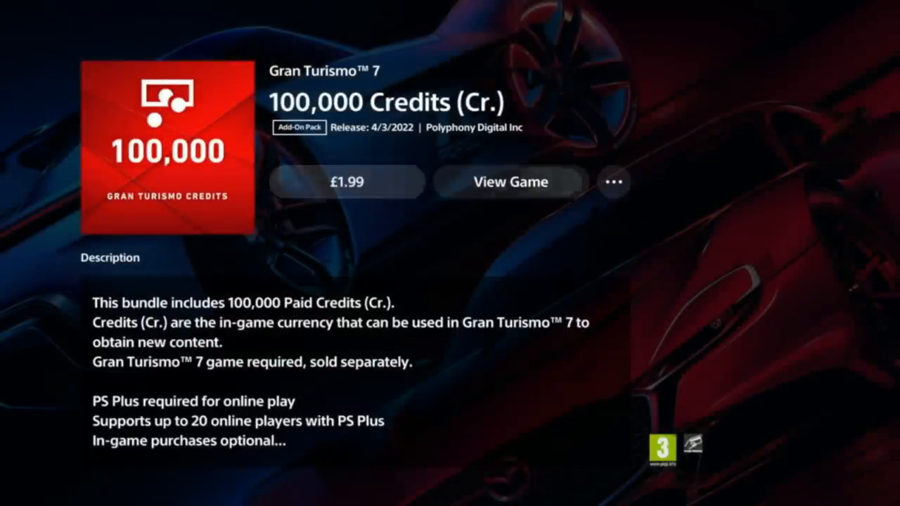
mouse_move(614, 182)
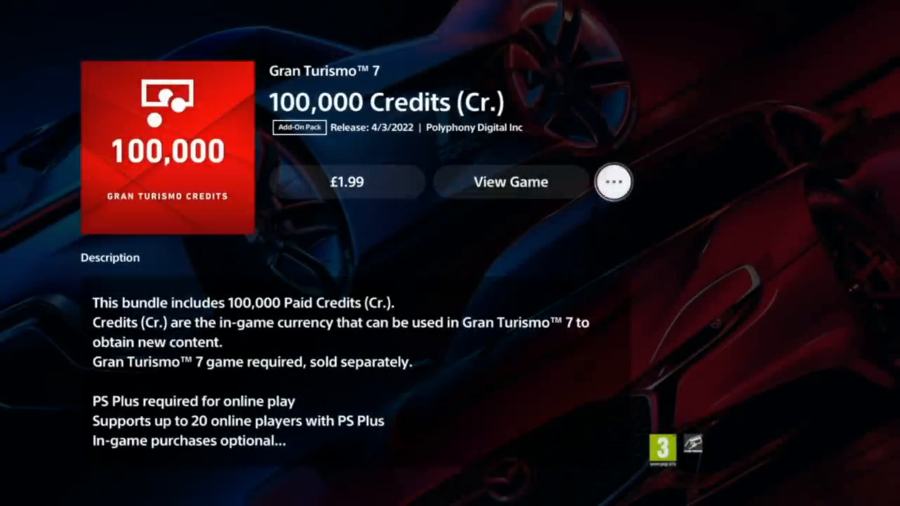
click(511, 182)
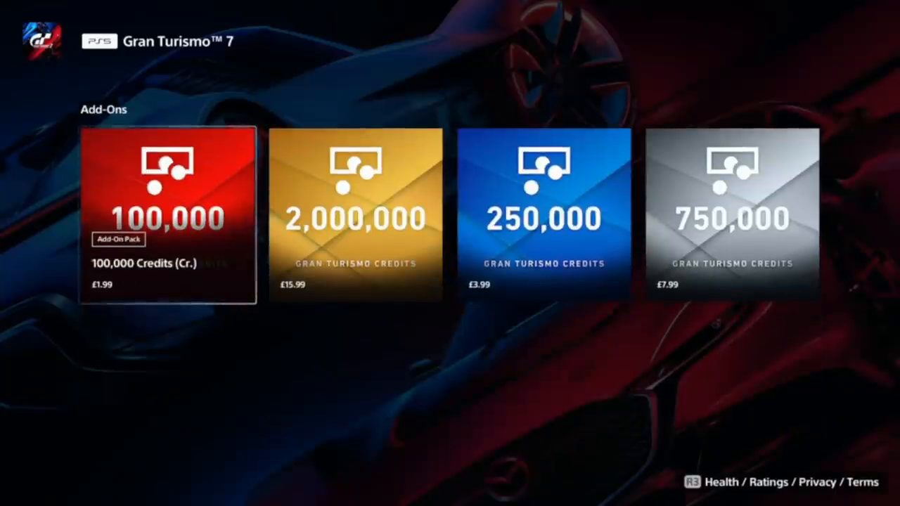
click(542, 213)
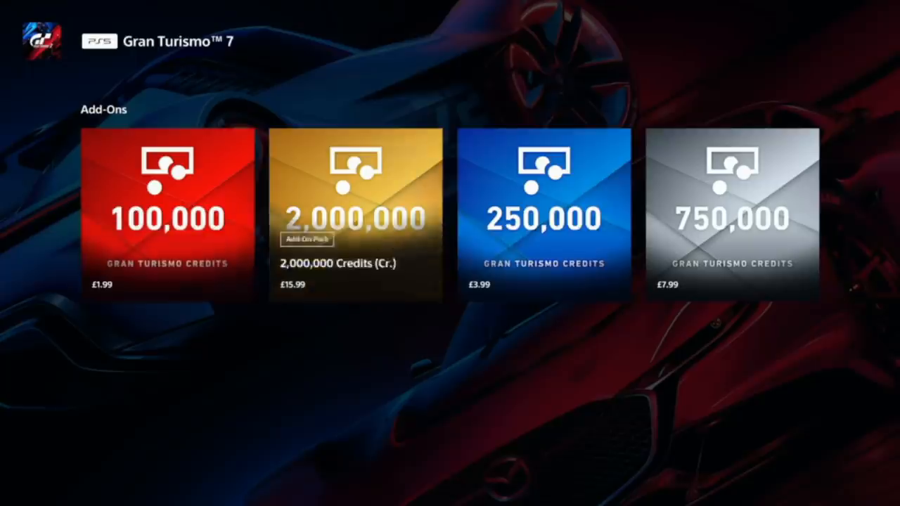
click(731, 215)
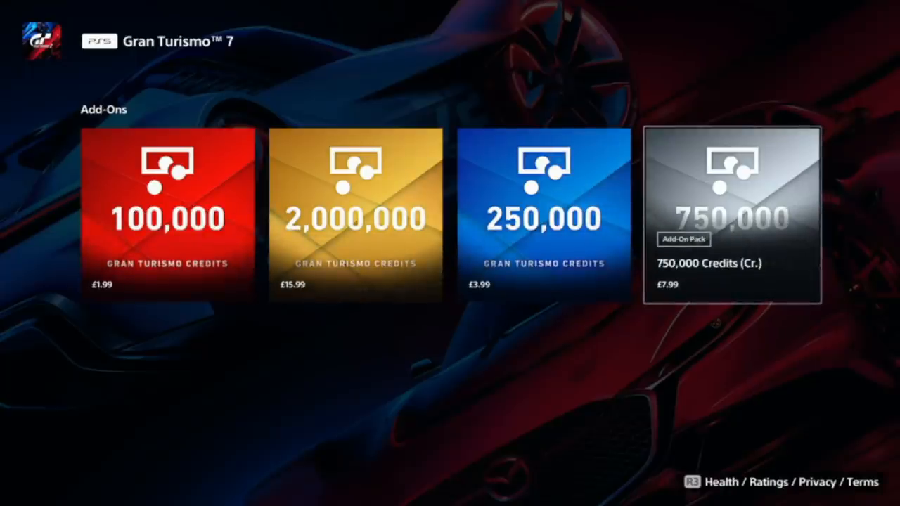